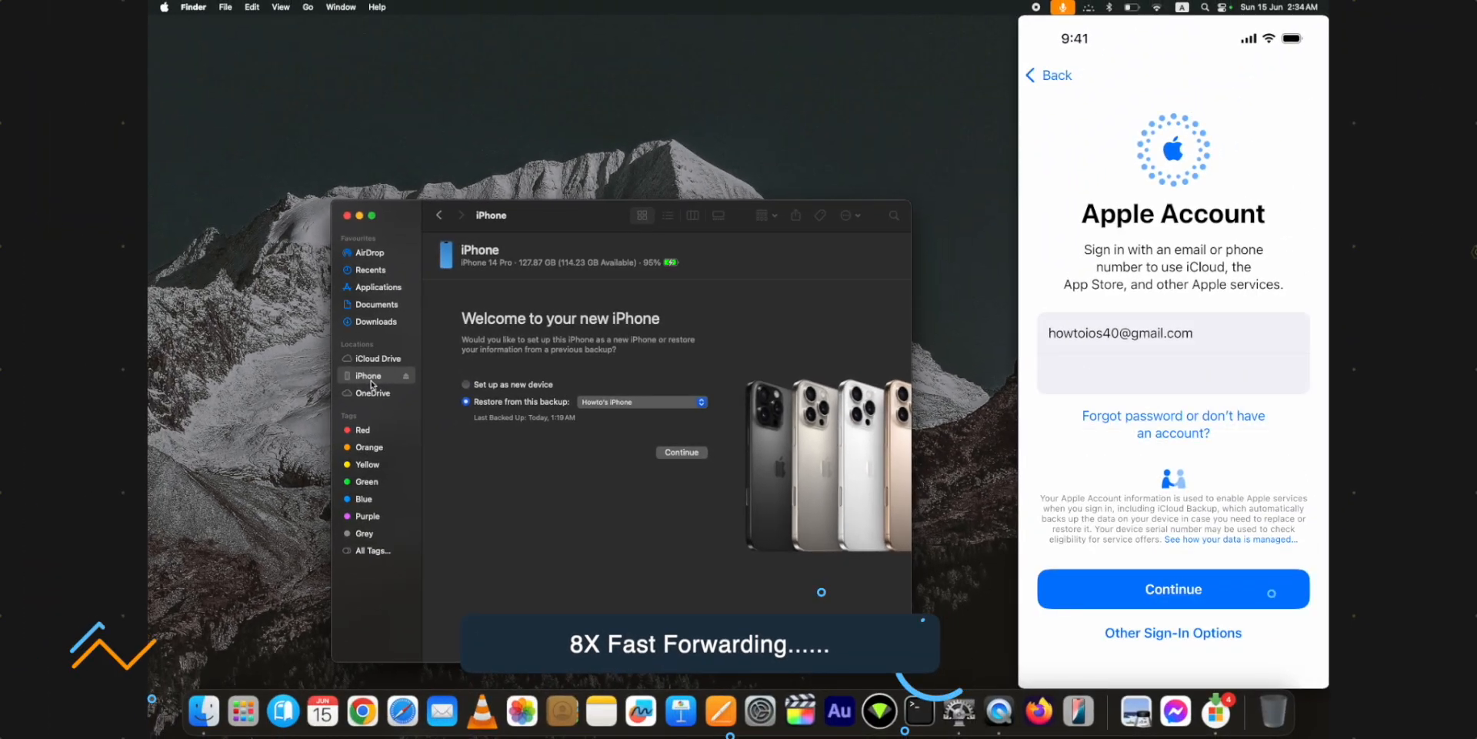
Continue past the Apple Account sign-in to the Make This Your New iPhone screen.
left_click(1172, 587)
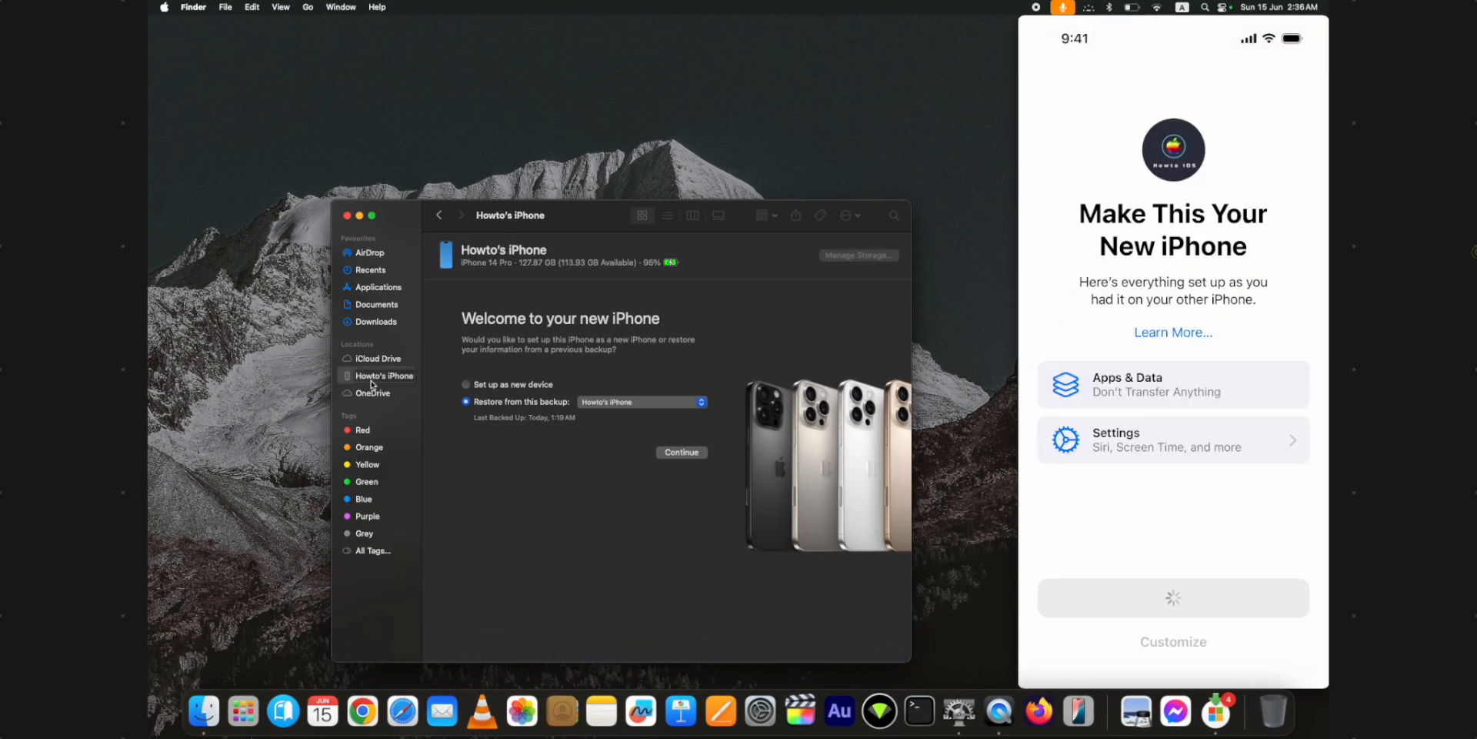
left_click(1172, 439)
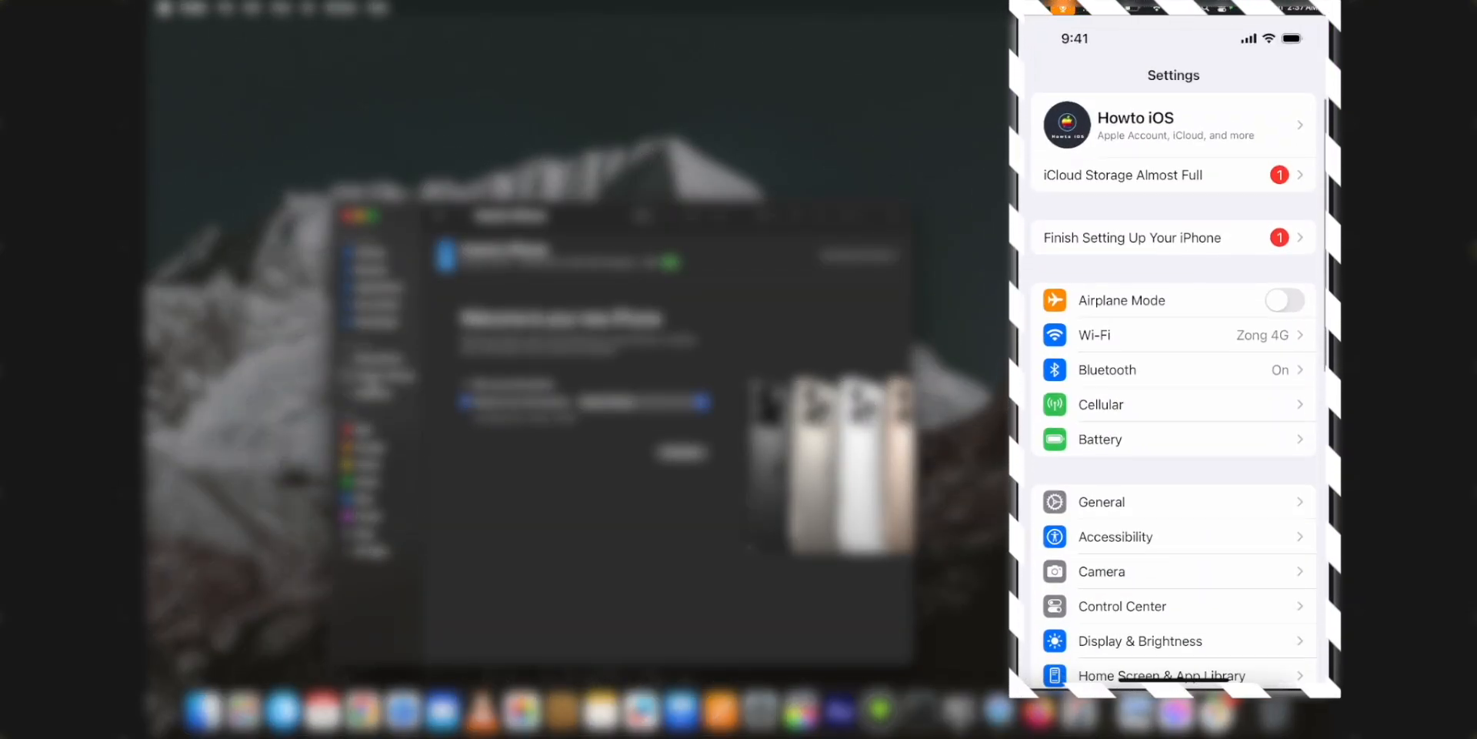
Check the iPhone's About page showing iOS 18.5, then return to General settings.
left_click(1100, 502)
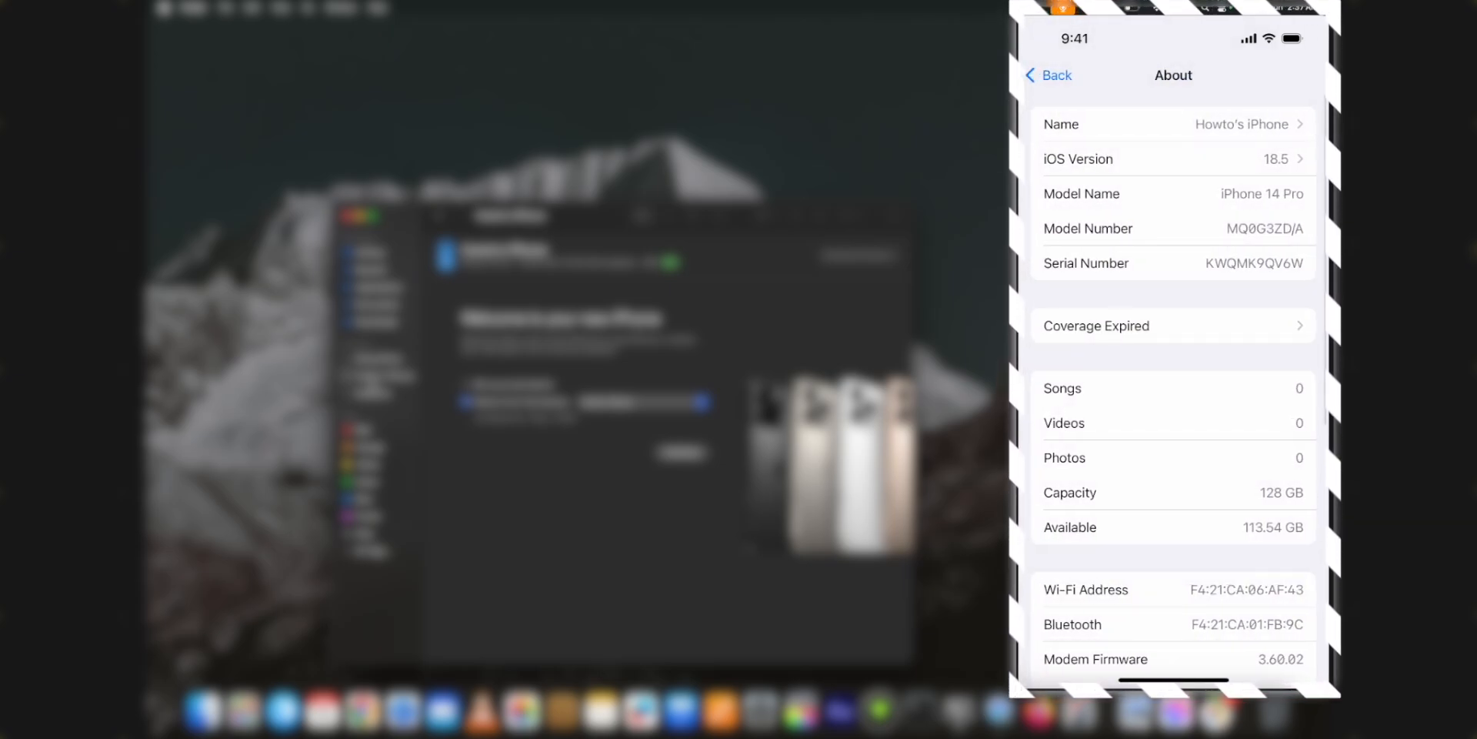
left_click(1046, 76)
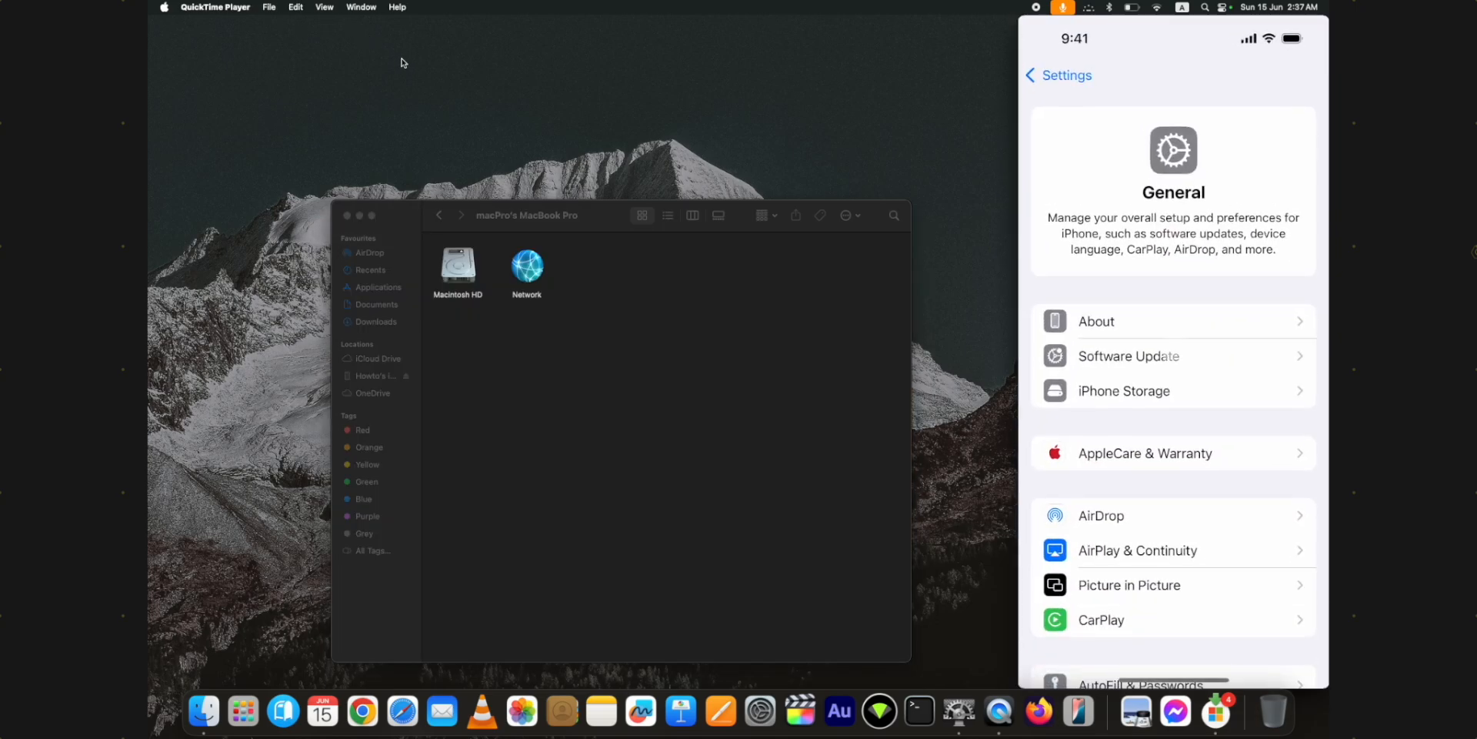
left_click(1058, 75)
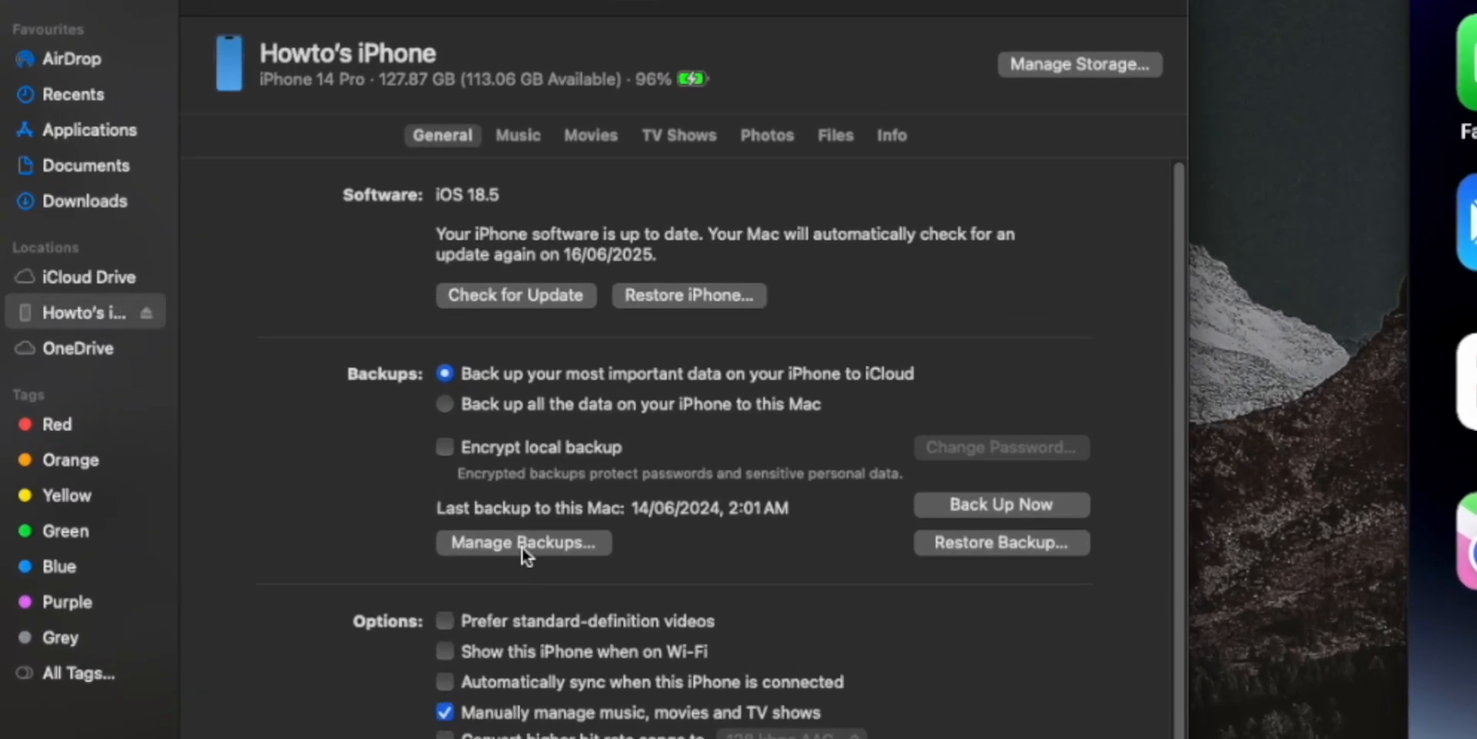
Reveal the latest iPhone backup from Manage Backups and enter its newest folder.
left_click(523, 541)
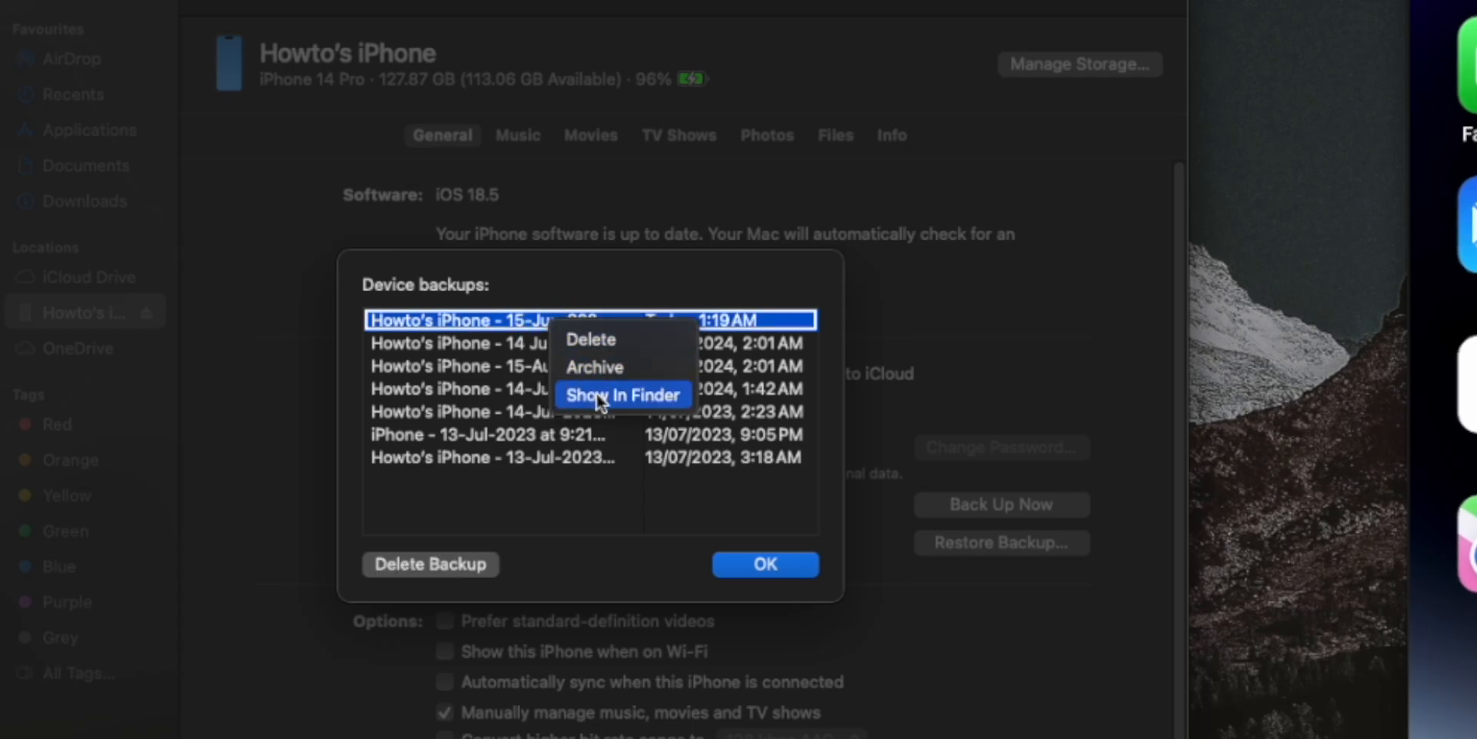
left_click(620, 394)
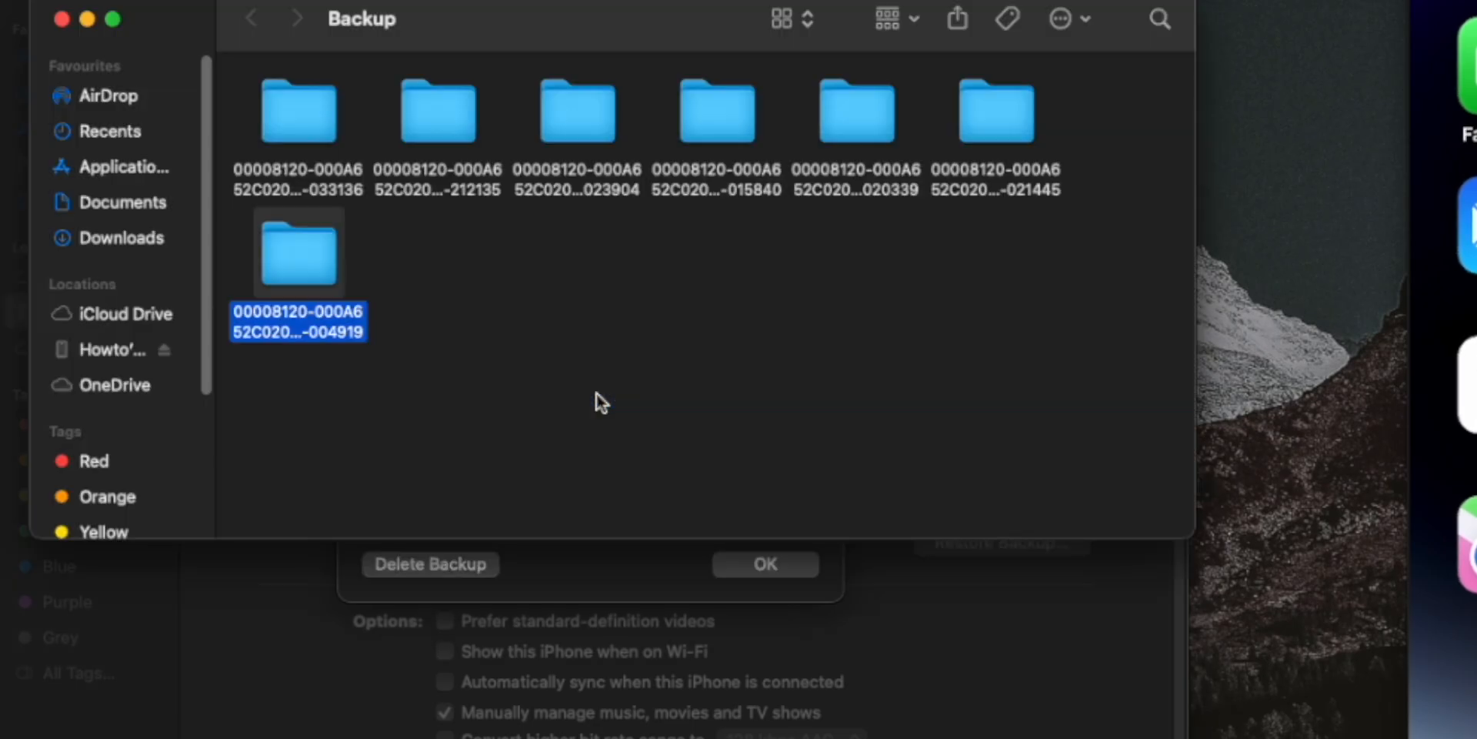
mouse_move(283, 274)
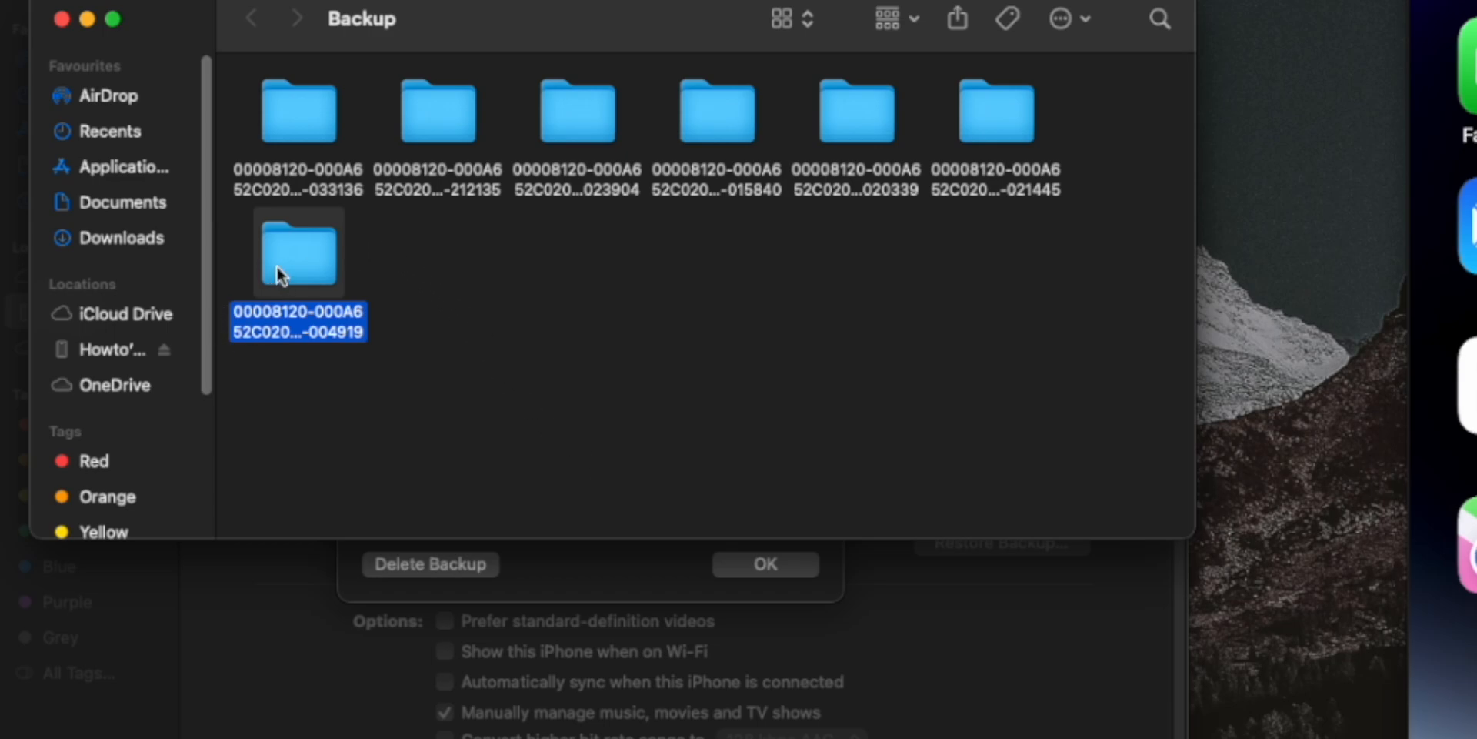
double_click(297, 250)
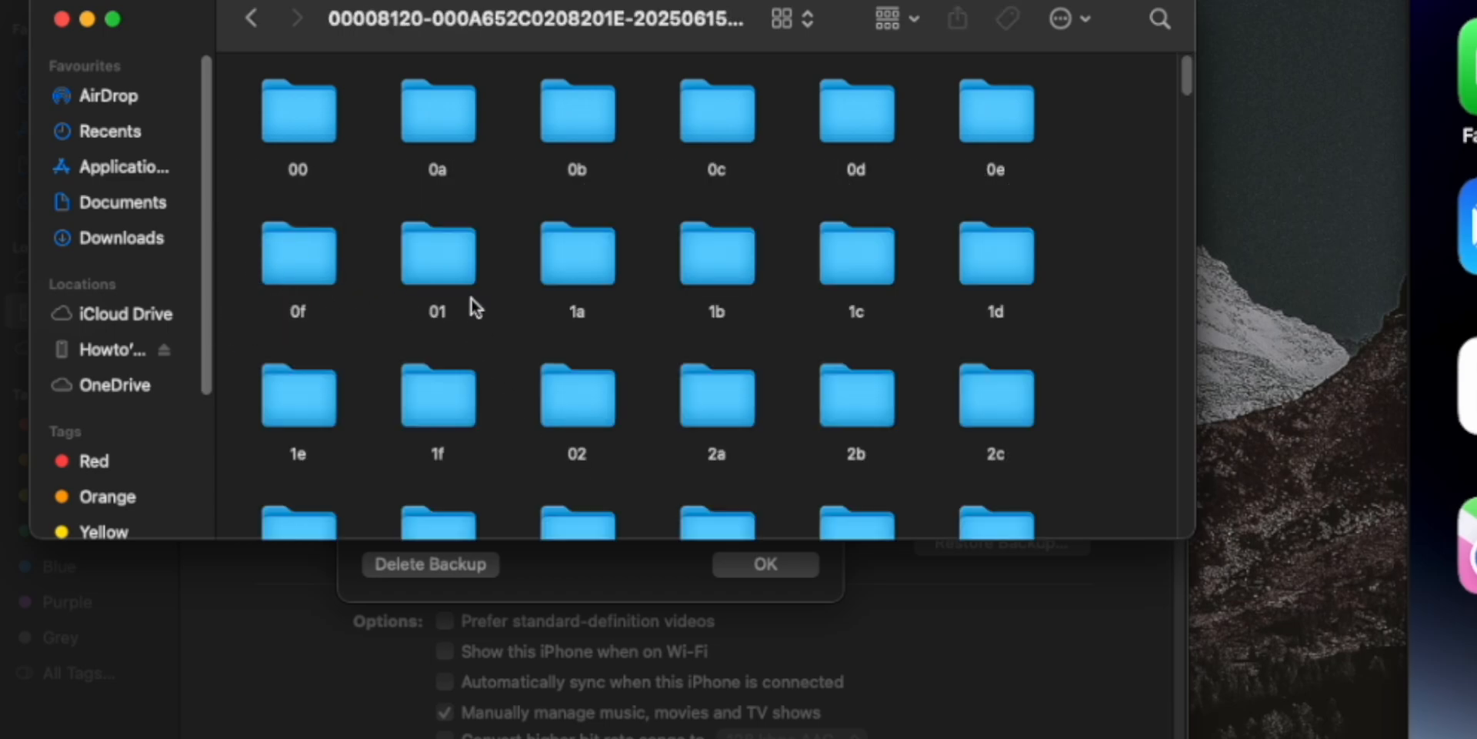
Bring up the Open With choices for the backup's Info.plist file.
scroll("down", 3)
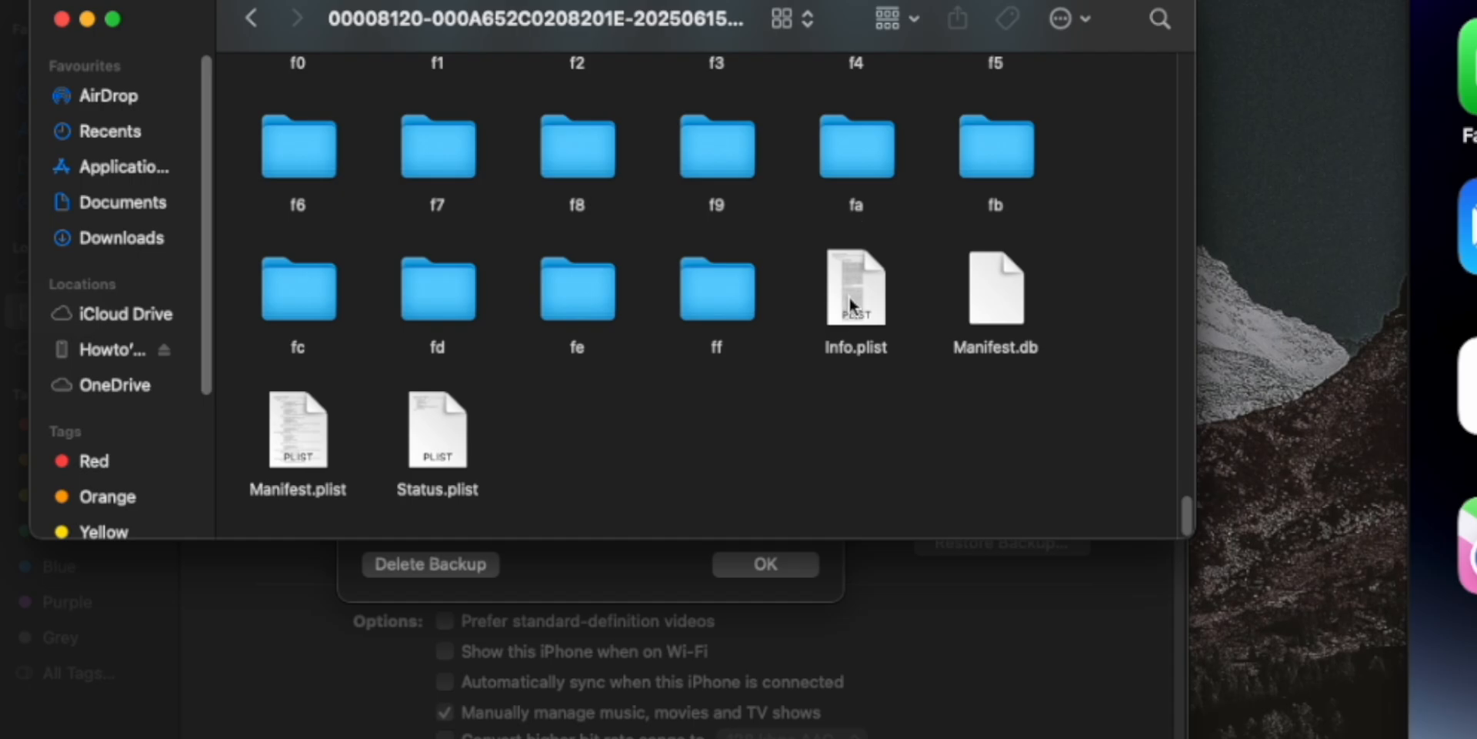
right_click(854, 288)
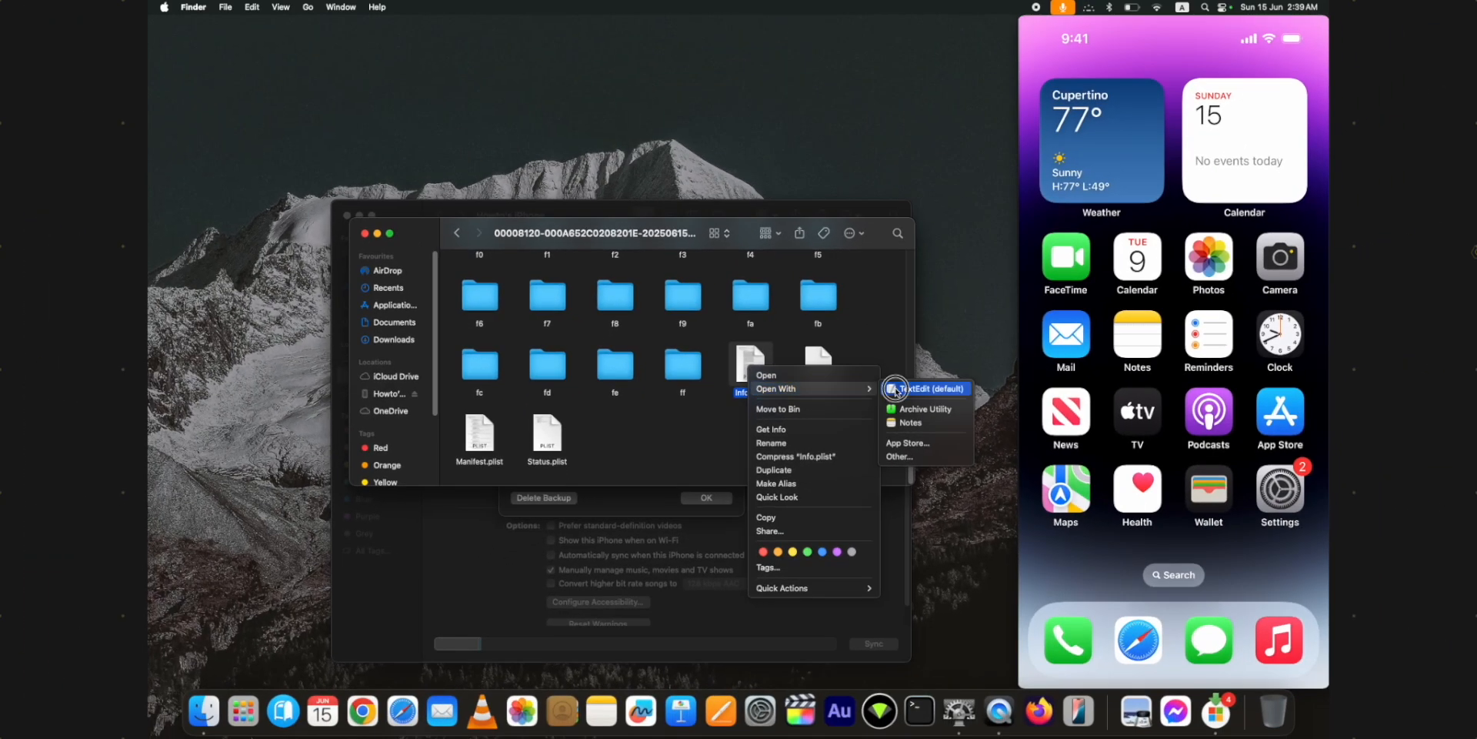
Edit Info.plist in TextEdit, searching 'produ' to set Product Version to 18.0.
left_click(928, 388)
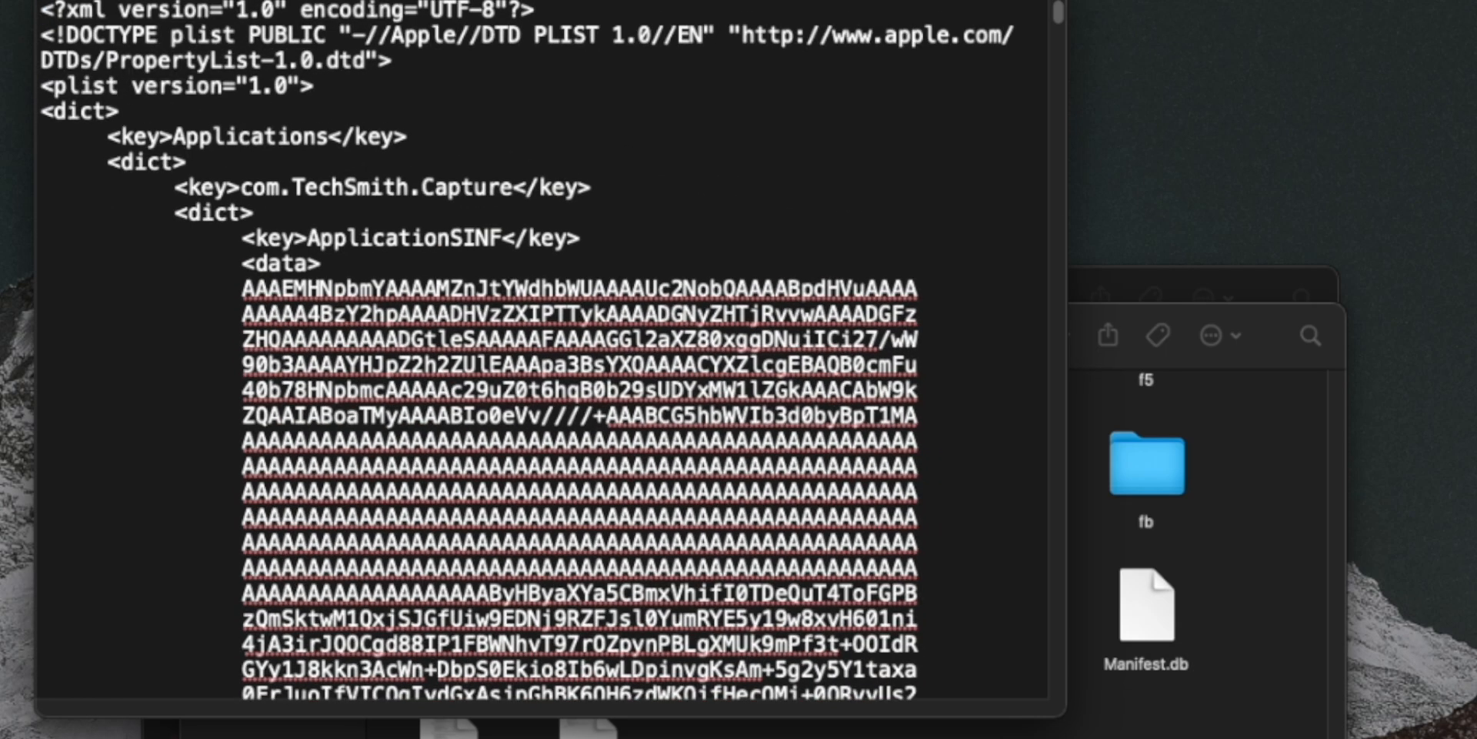
key("cmd+f")
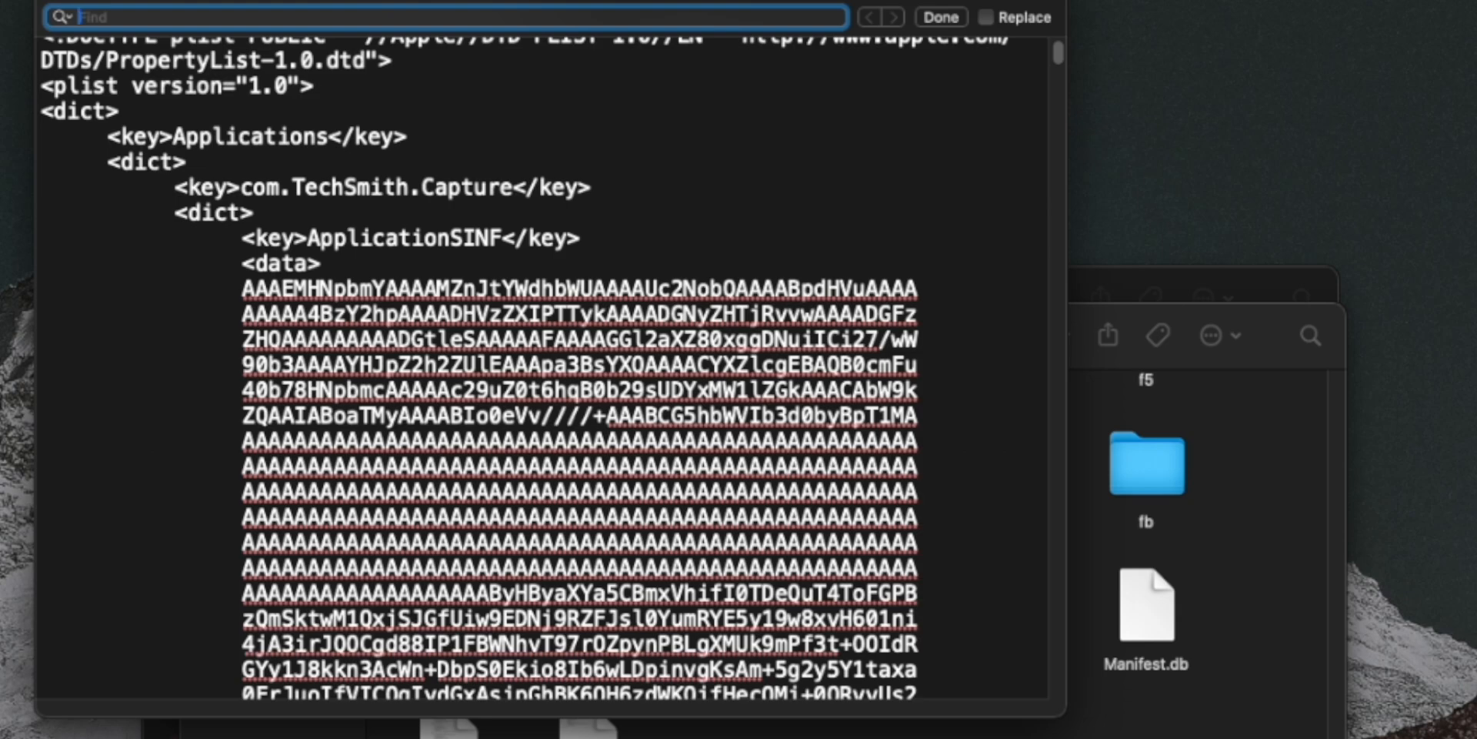
type("product")
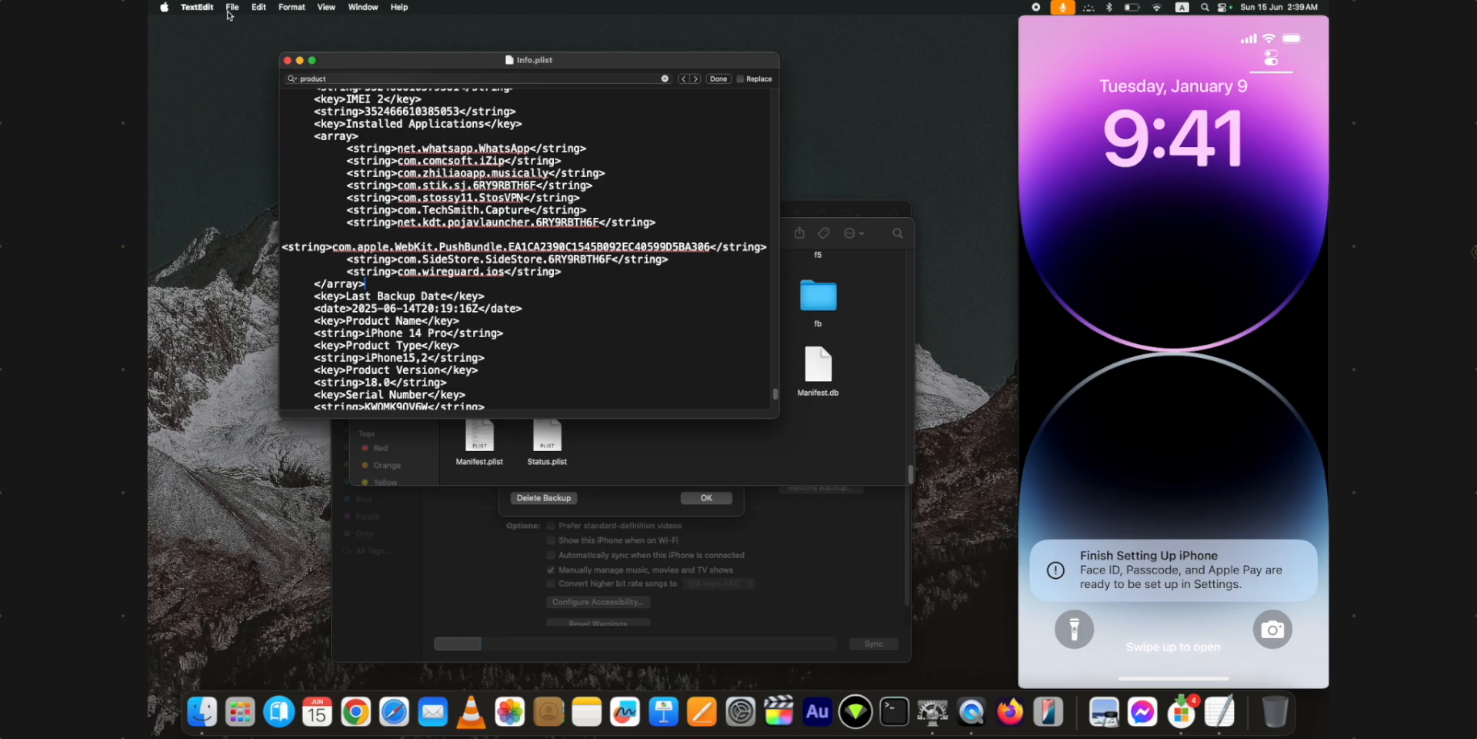
mouse_move(251, 88)
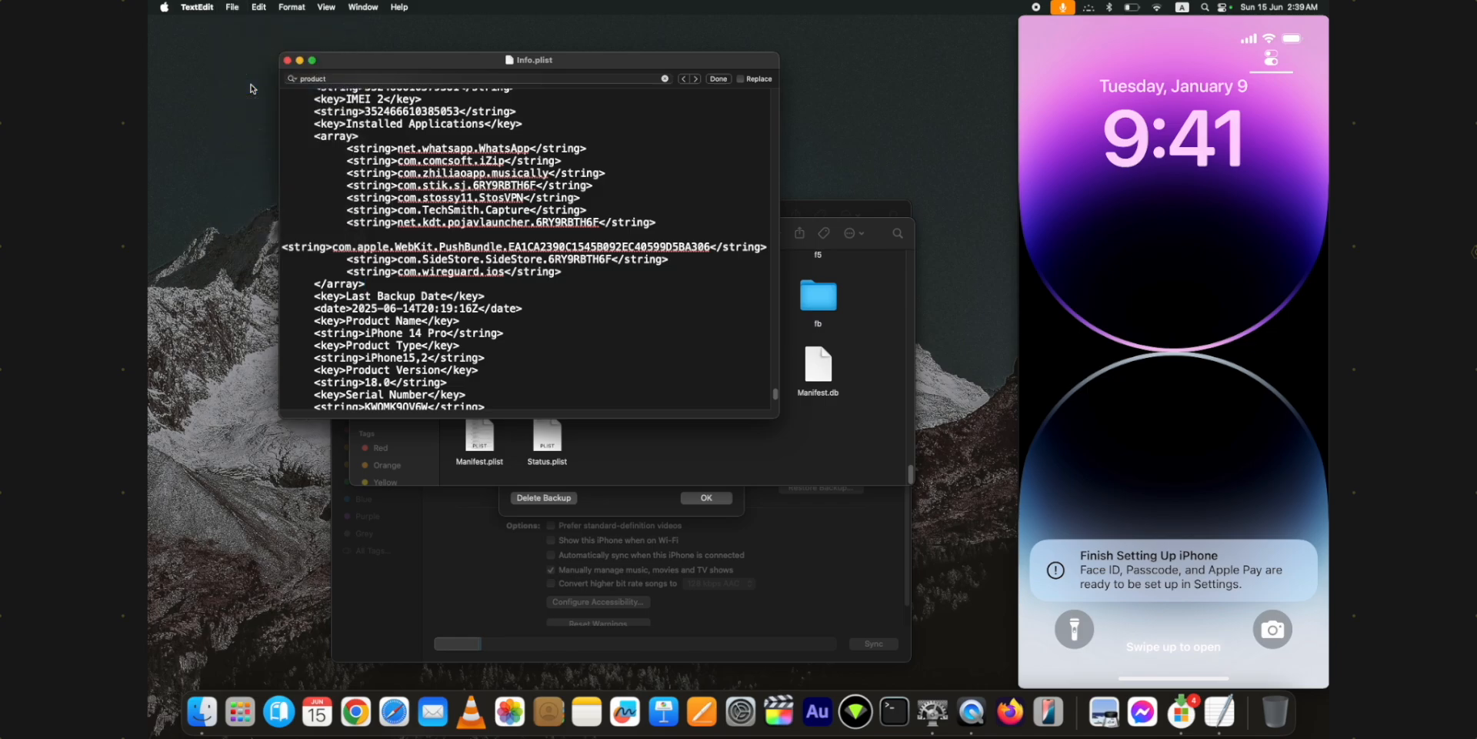
Close the edited Info.plist and the backup folder window.
left_click(288, 60)
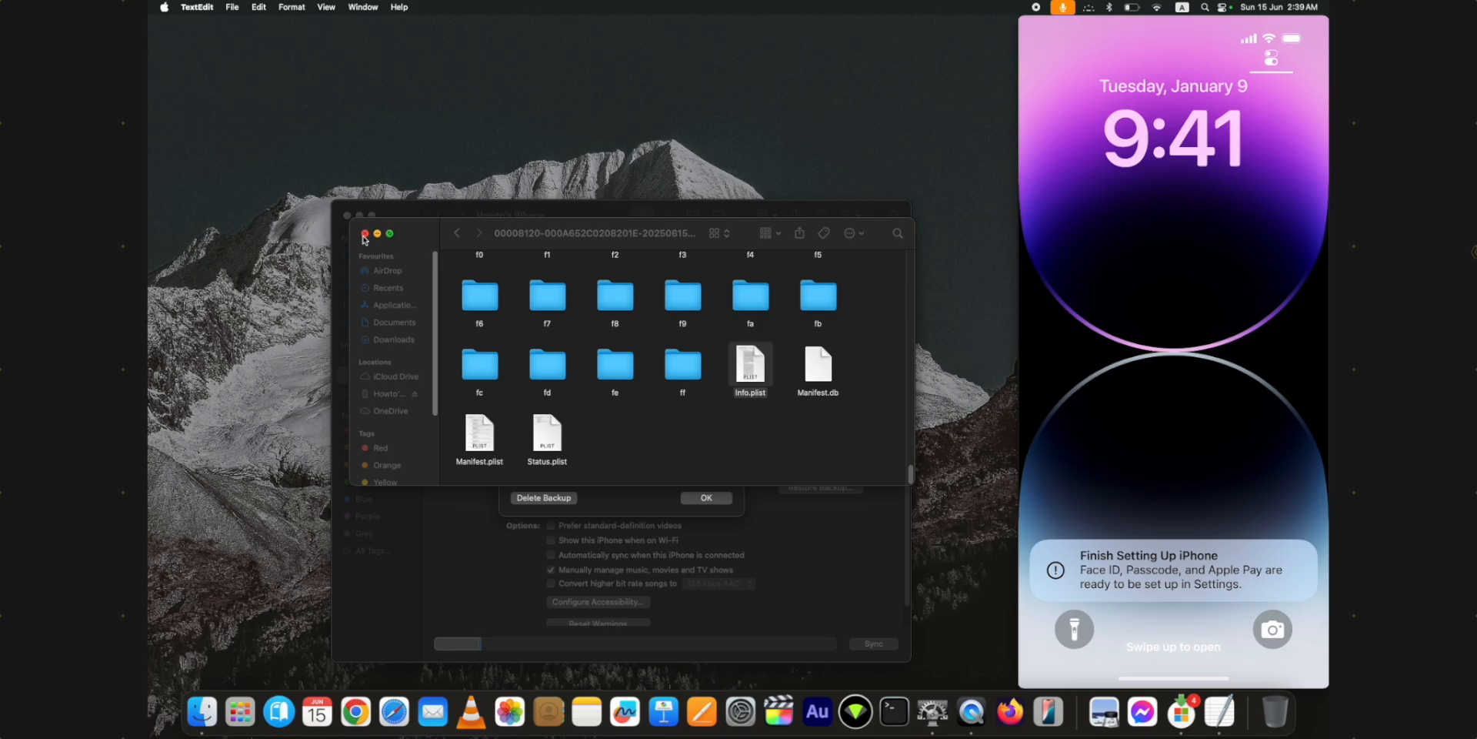
left_click(363, 232)
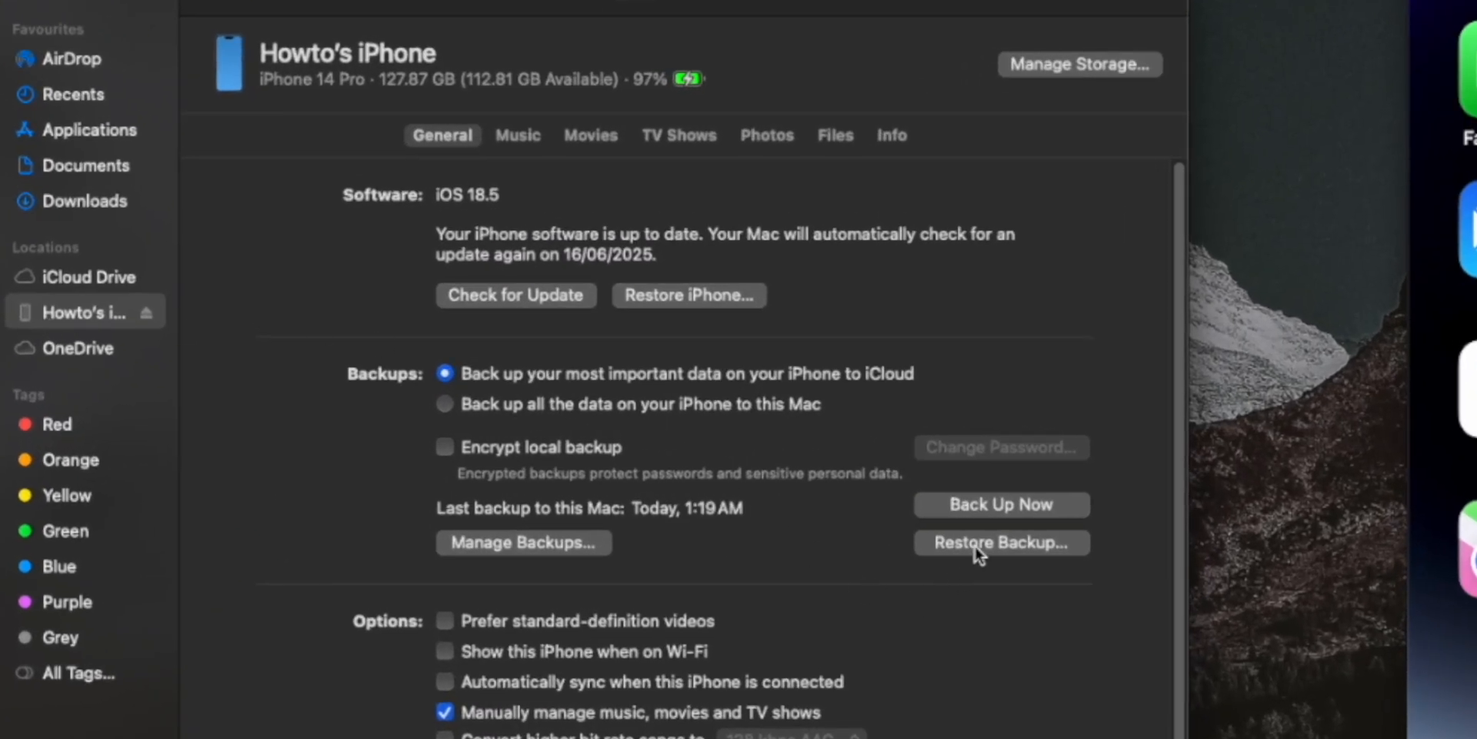
Start restoring the iPhone from today's 1:19 AM backup.
left_click(1001, 542)
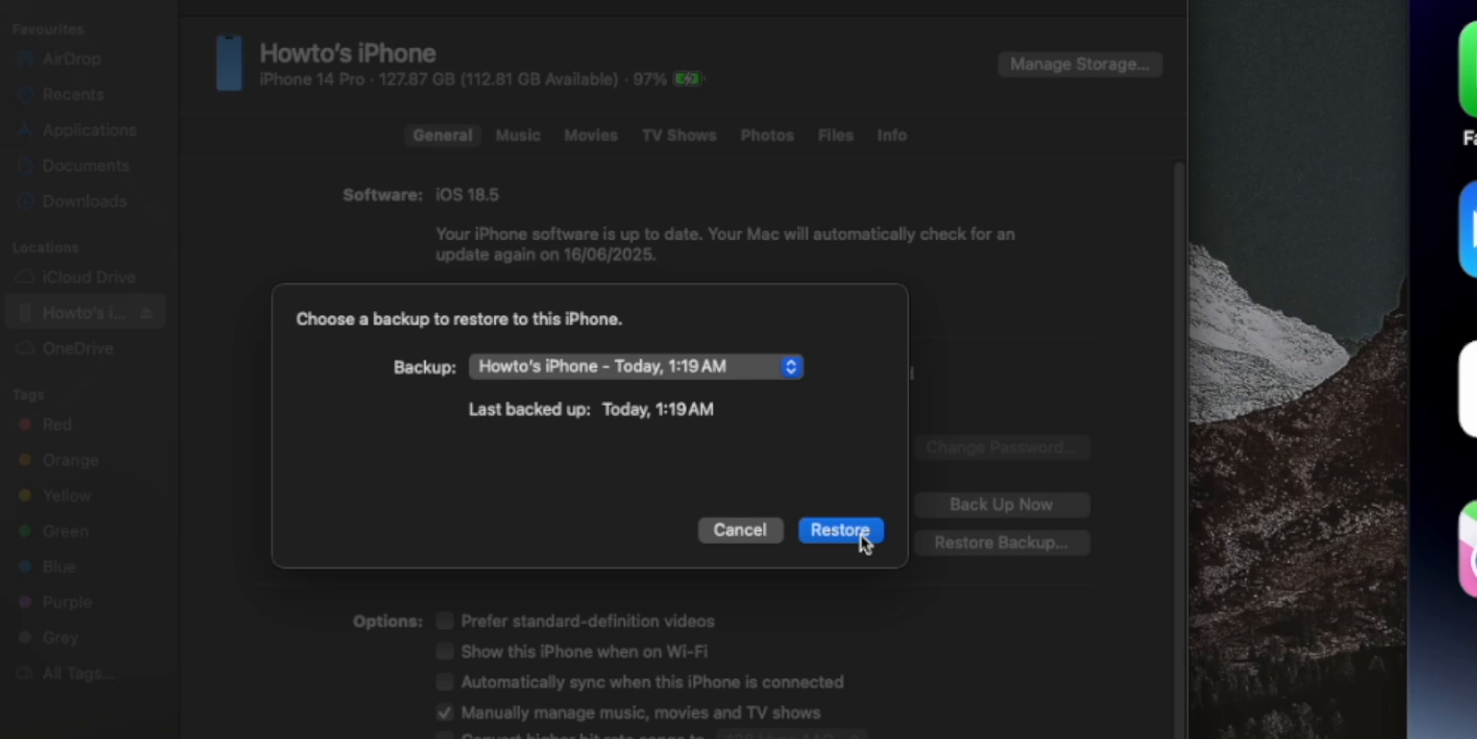
mouse_move(853, 546)
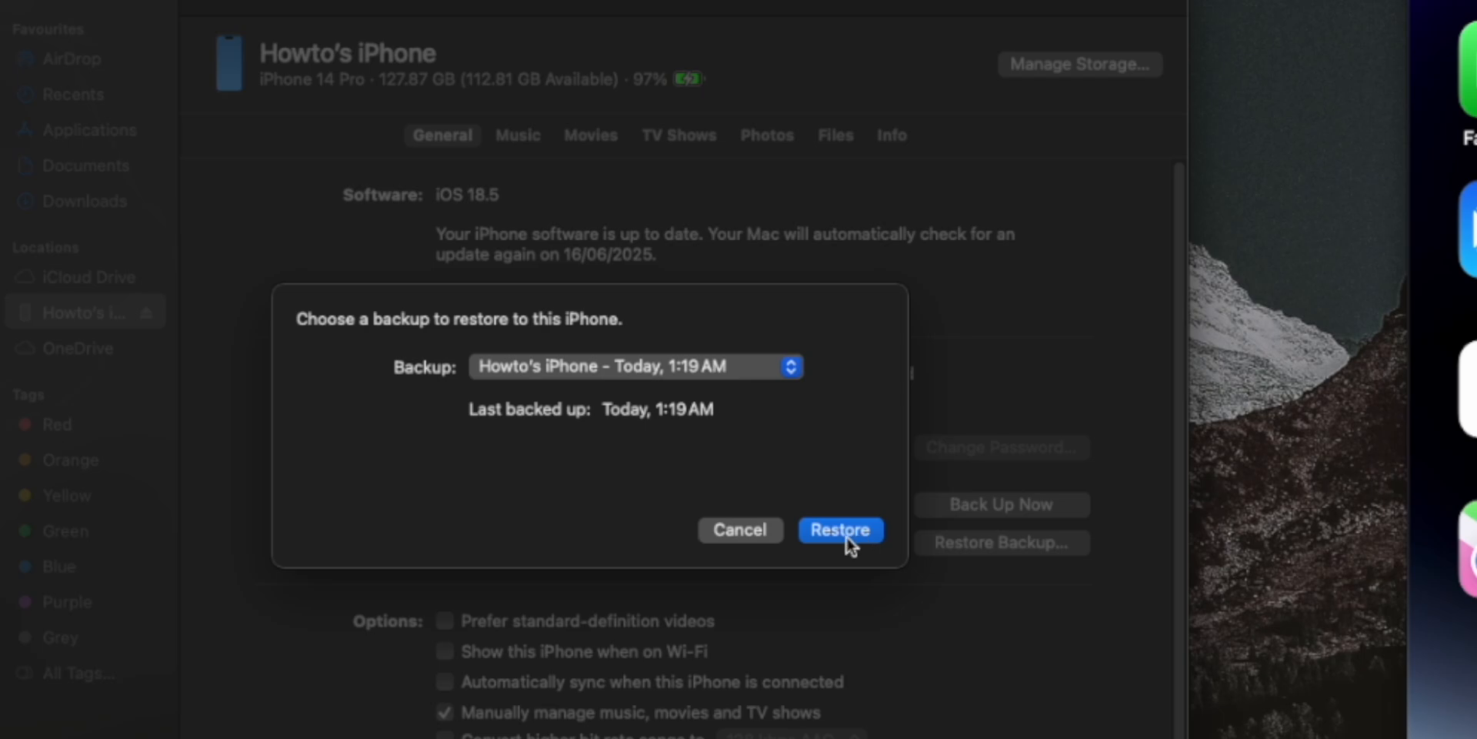
left_click(840, 528)
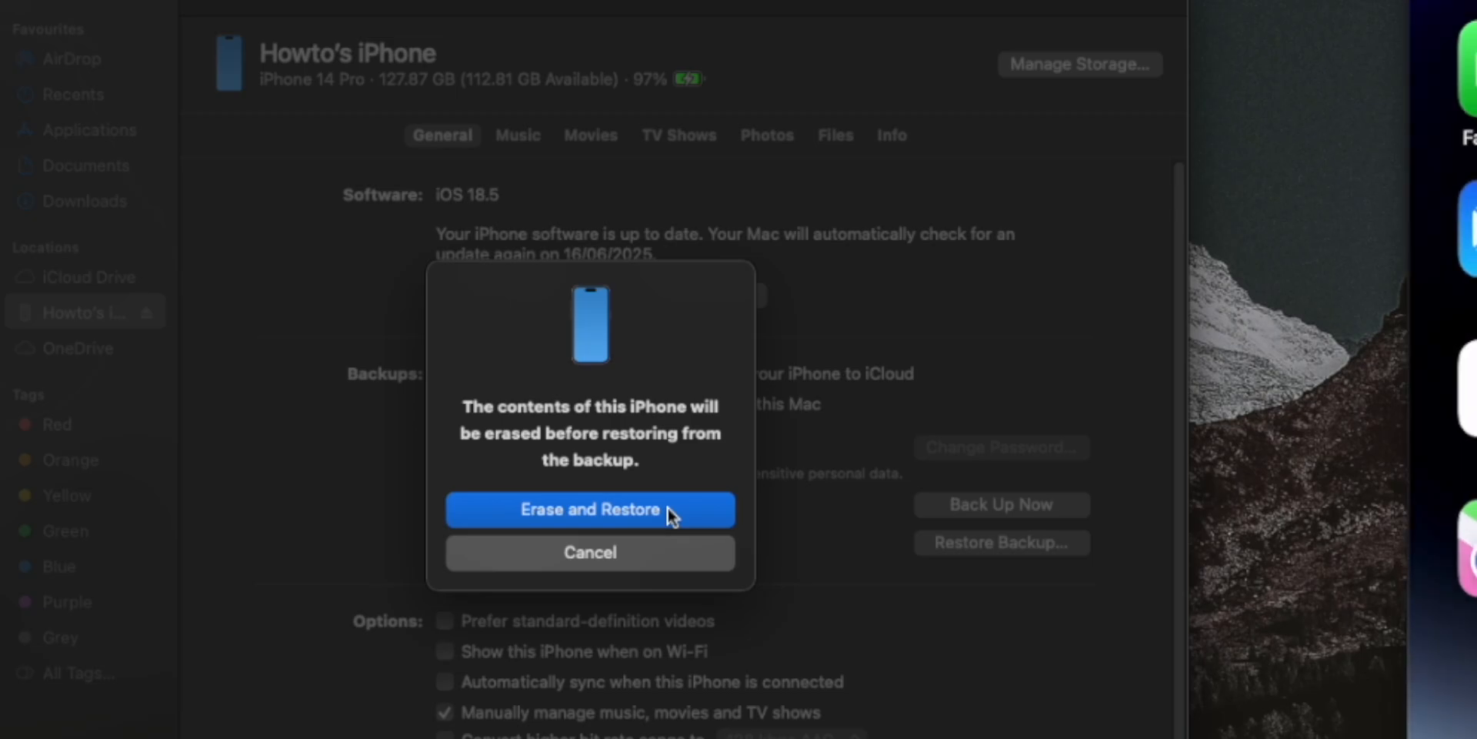
Approve Erase and Restore so the iPhone restores from the edited backup.
left_click(590, 509)
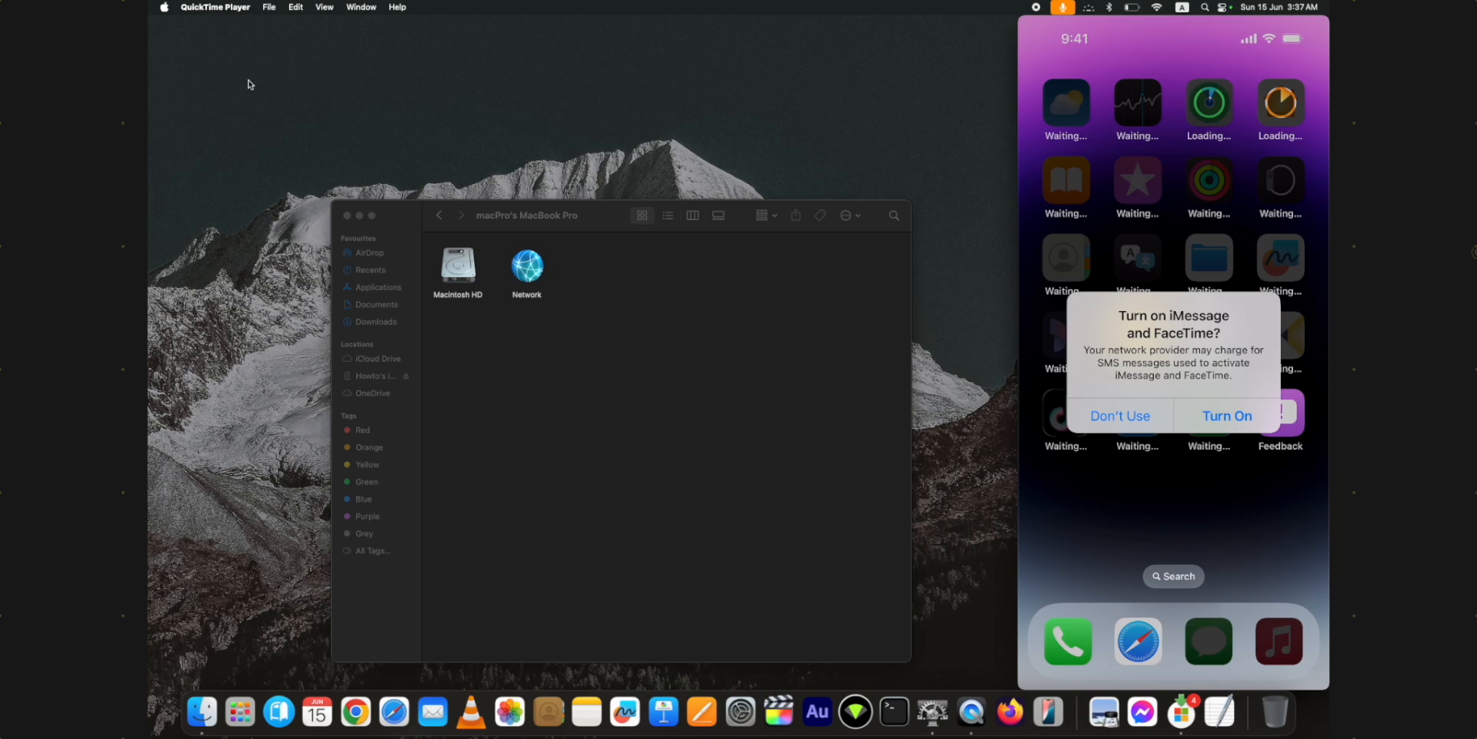
Dismiss the iMessage and FaceTime prompt and show the restored iPhone's General summary with iOS 18.5.
left_click(1119, 415)
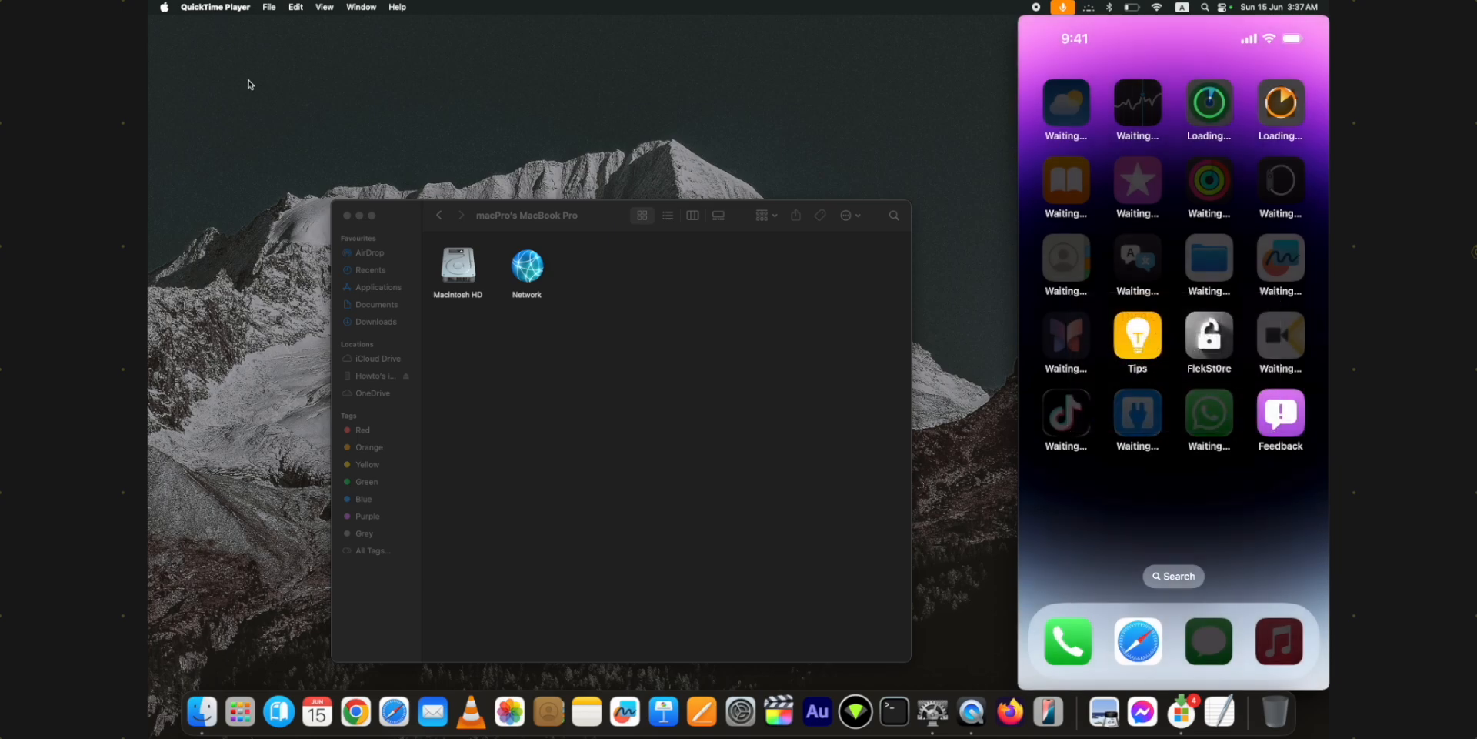
mouse_move(262, 106)
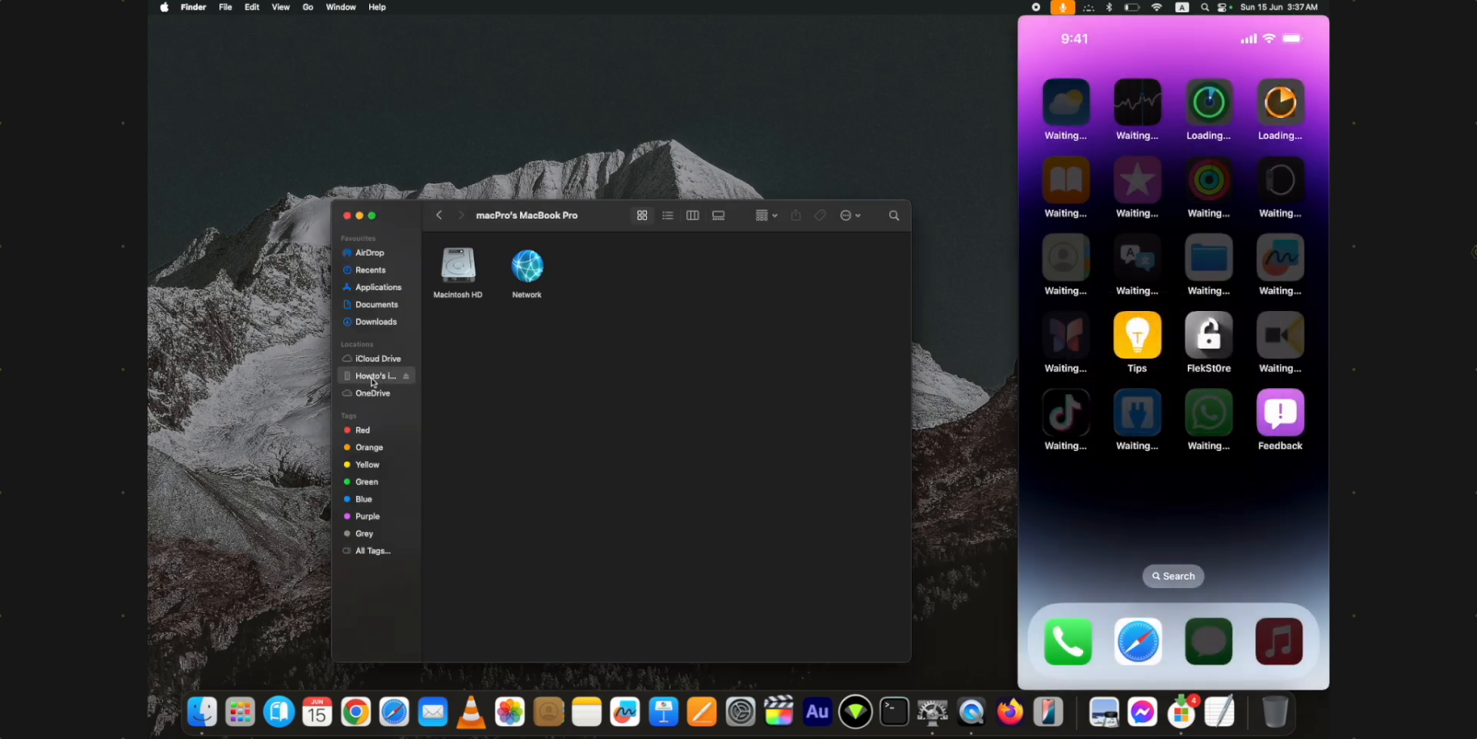
left_click(376, 376)
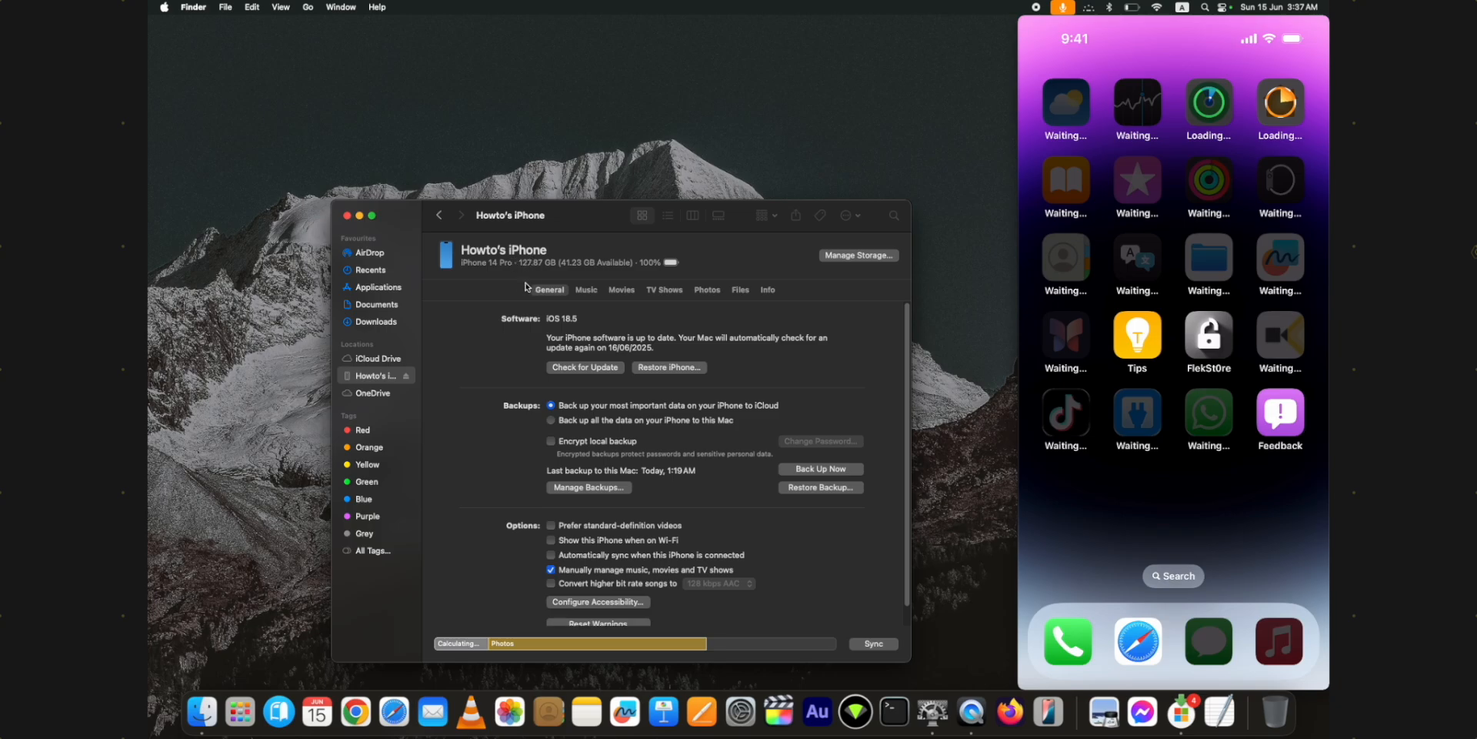
mouse_move(598, 298)
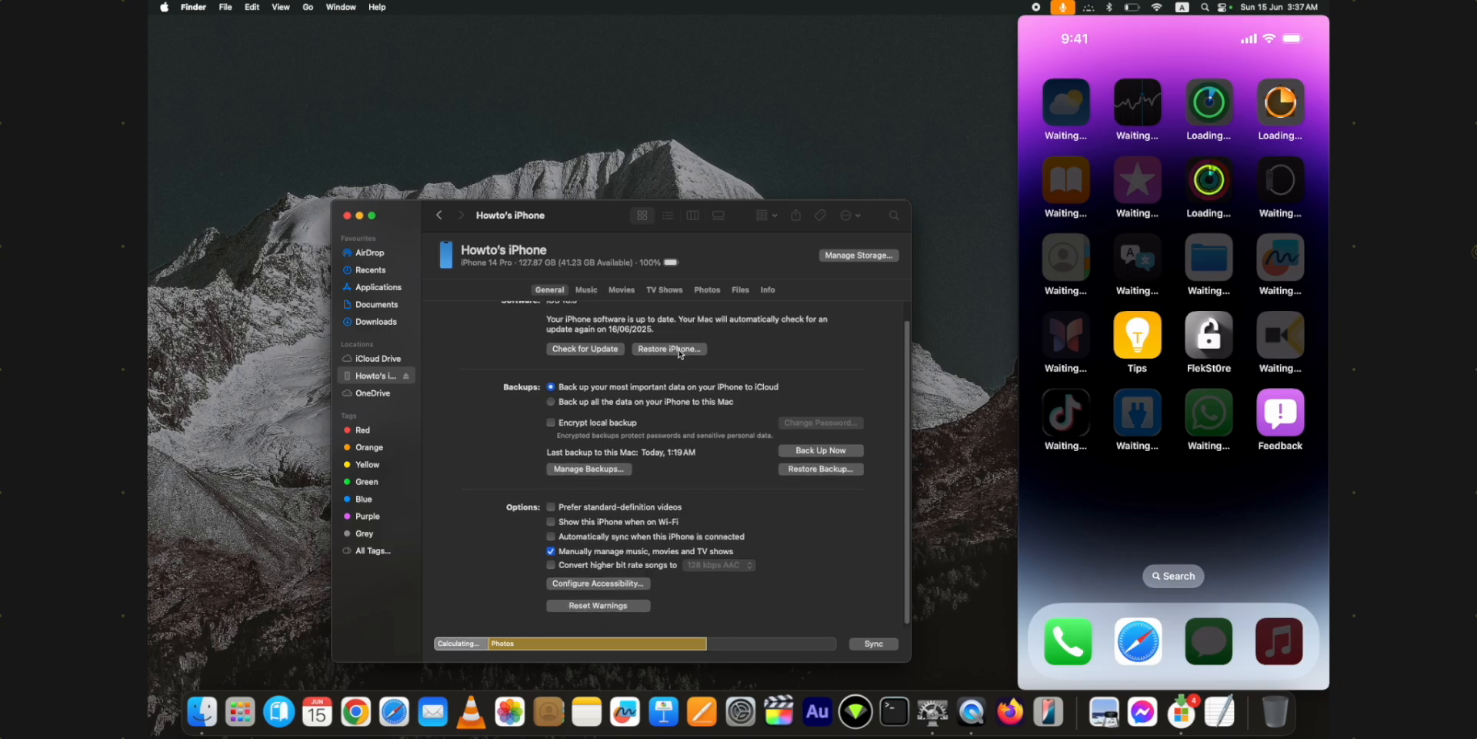
mouse_move(695, 430)
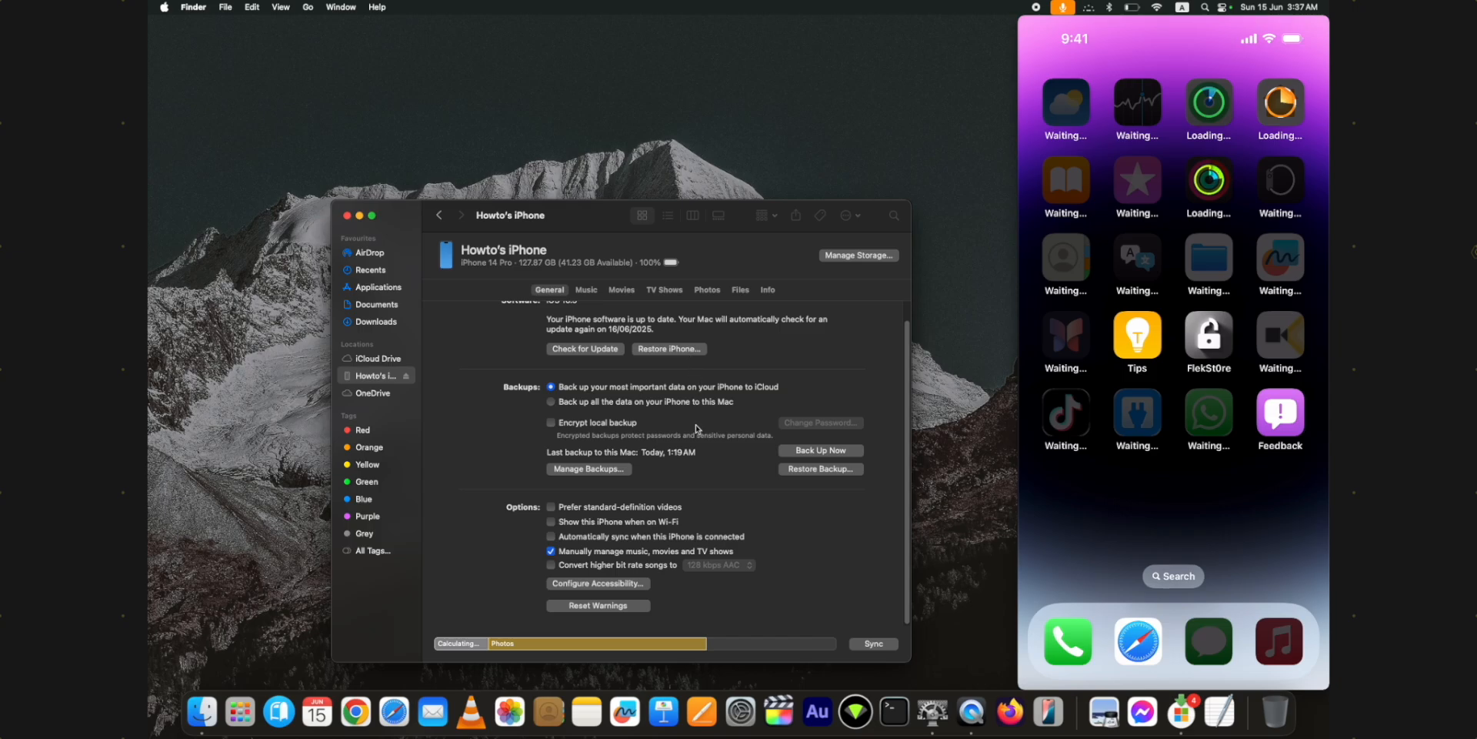